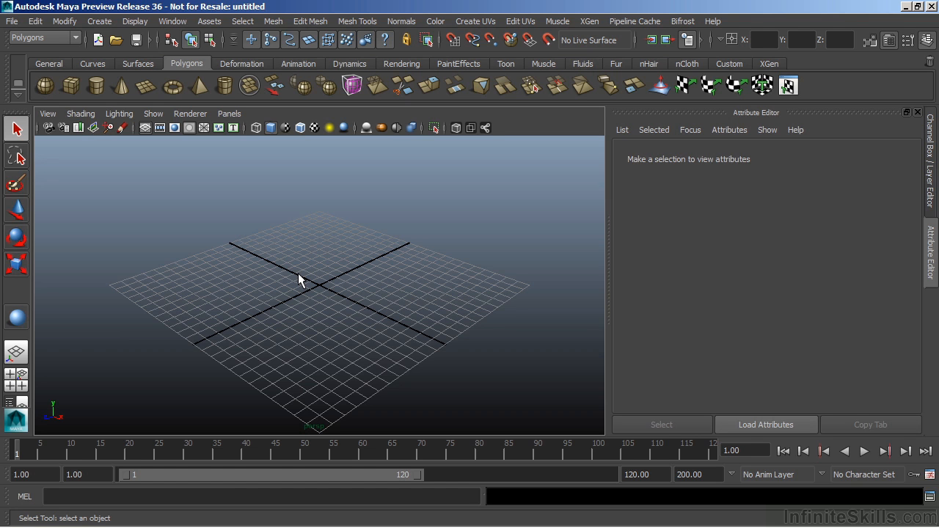
mouse_move(135, 35)
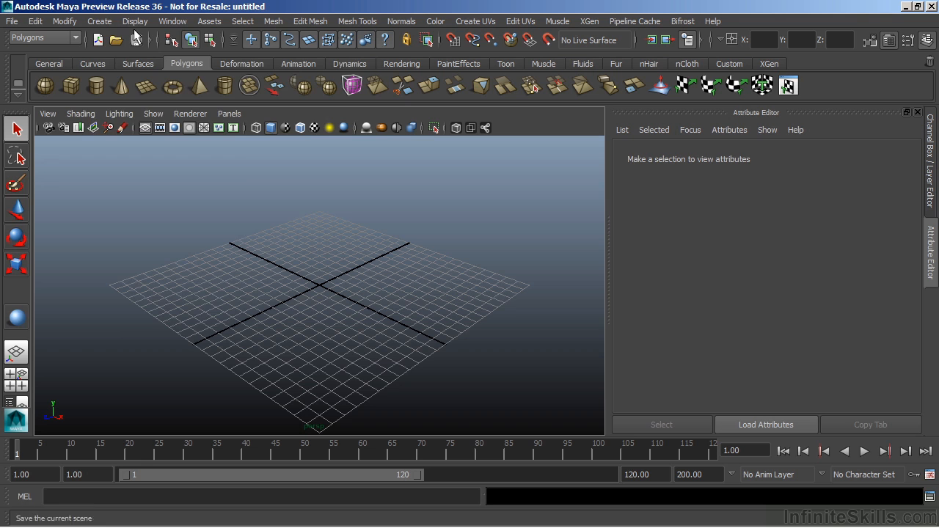
- Create a polygon sphere at the origin and a polygon cube from the Polygon Primitives list
click(100, 21)
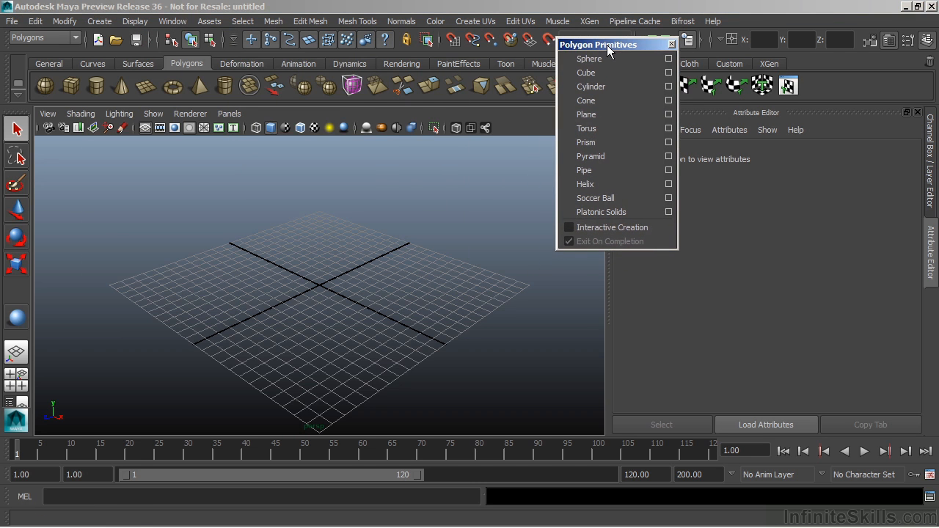
click(590, 59)
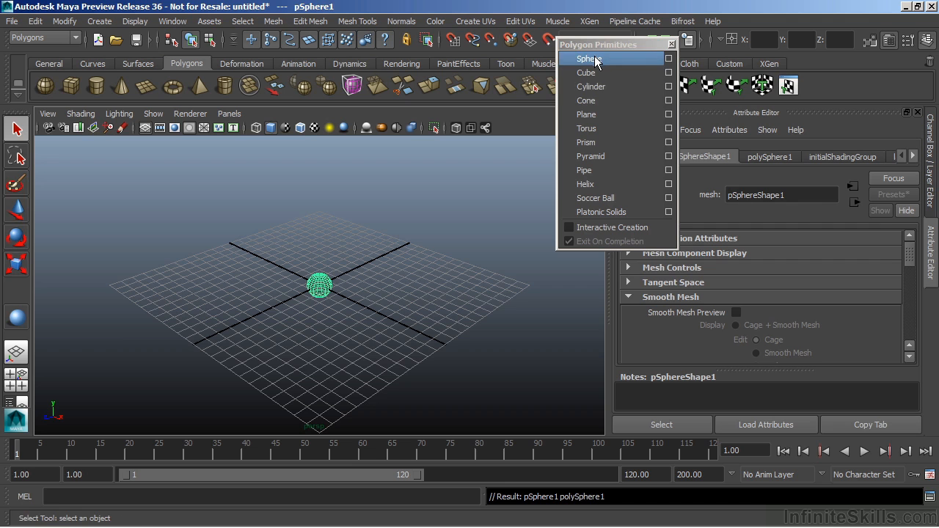
click(585, 71)
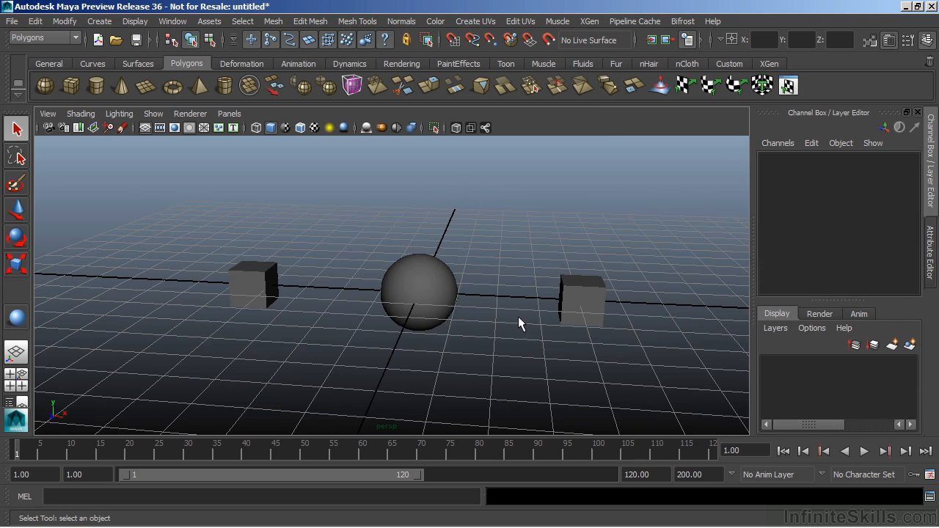
click(581, 300)
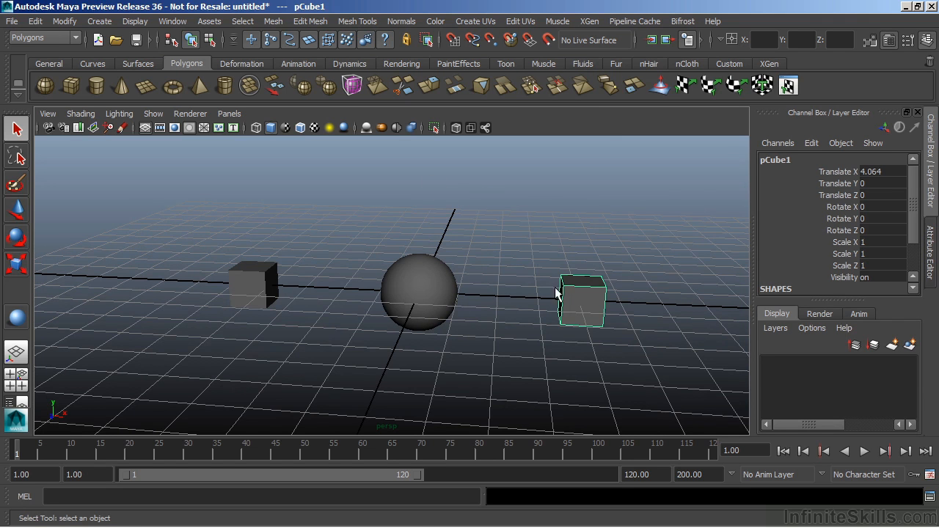
mouse_move(264, 287)
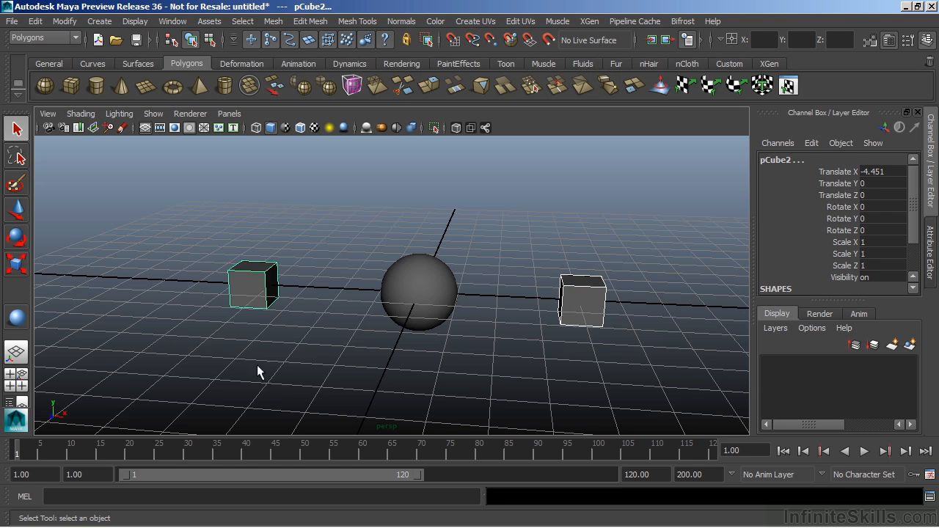
mouse_move(410, 283)
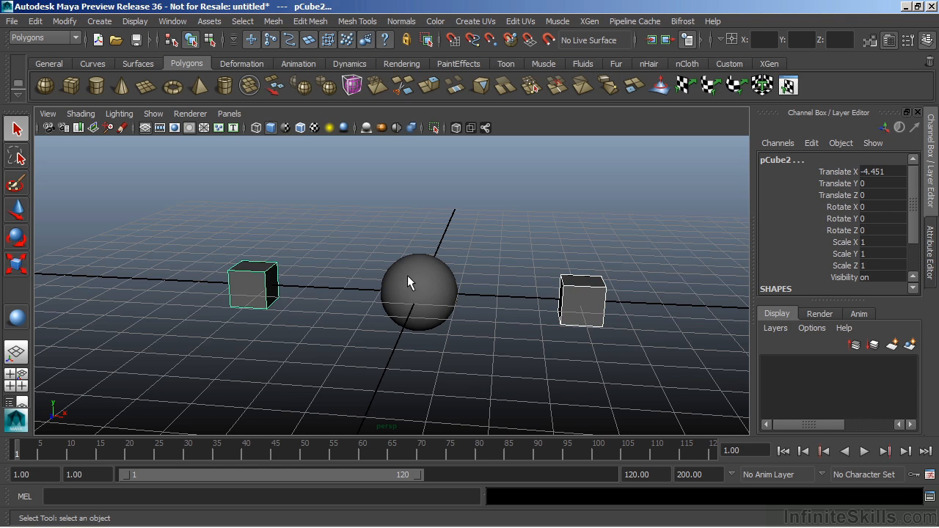
mouse_move(428, 278)
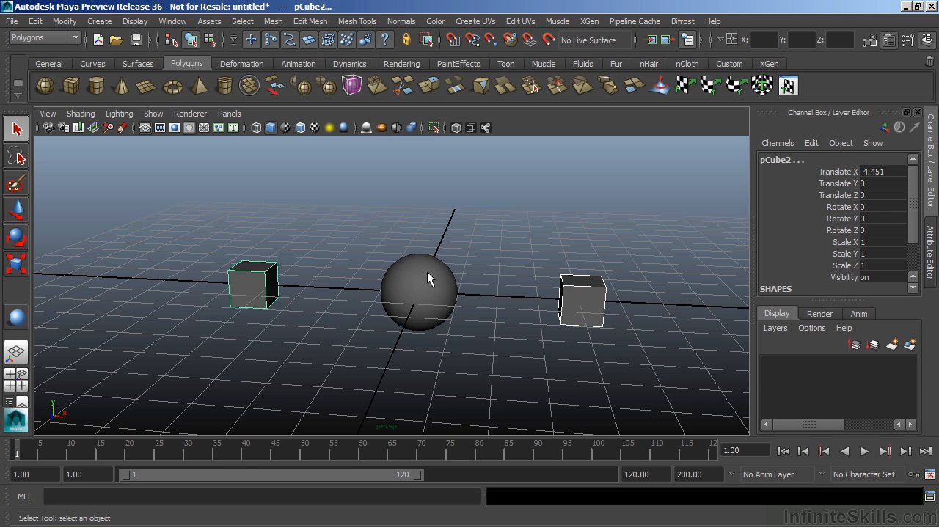
mouse_move(452, 315)
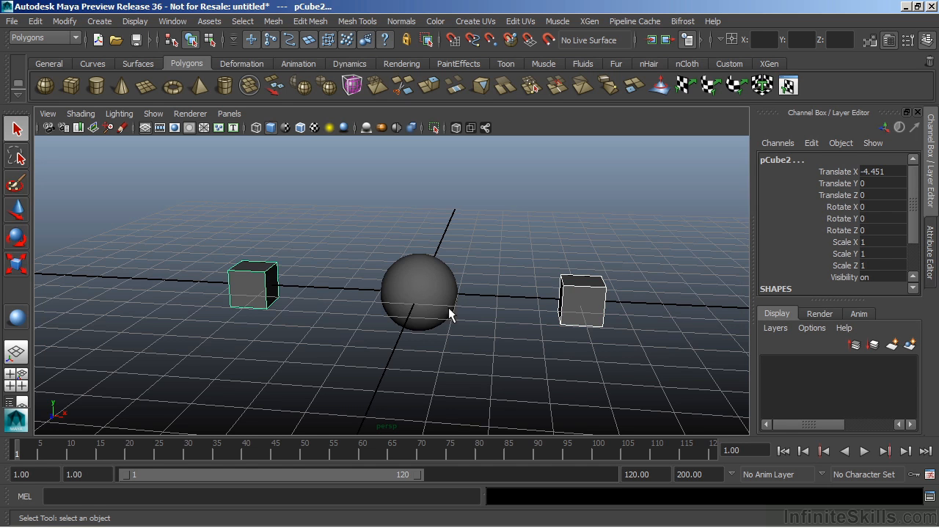
mouse_move(403, 296)
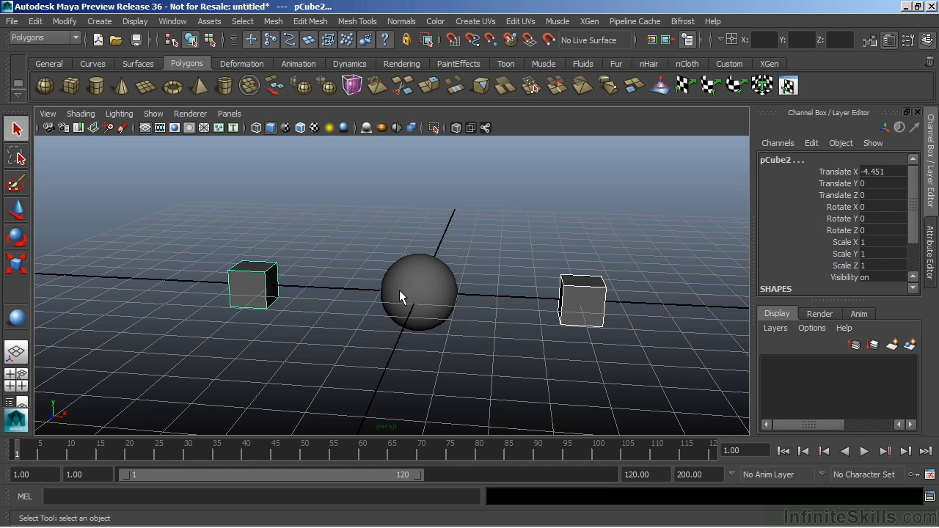
mouse_move(425, 285)
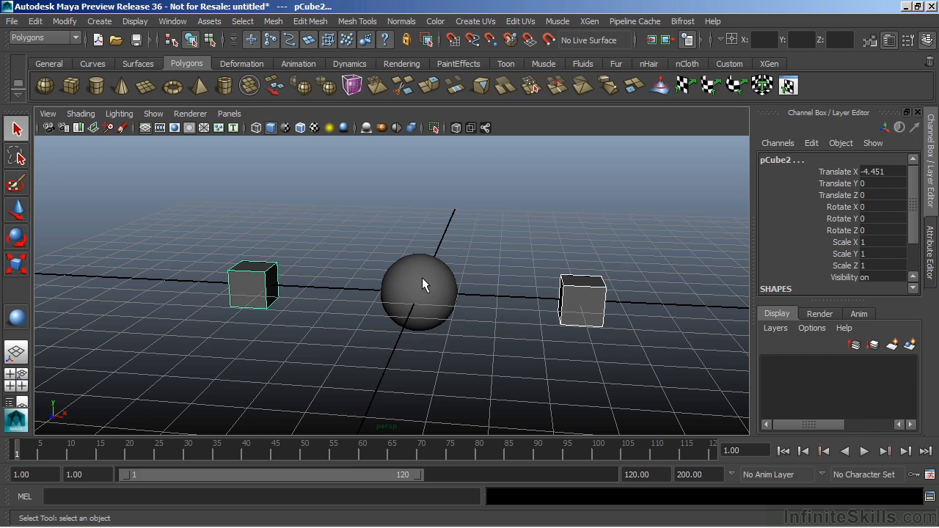
mouse_move(483, 280)
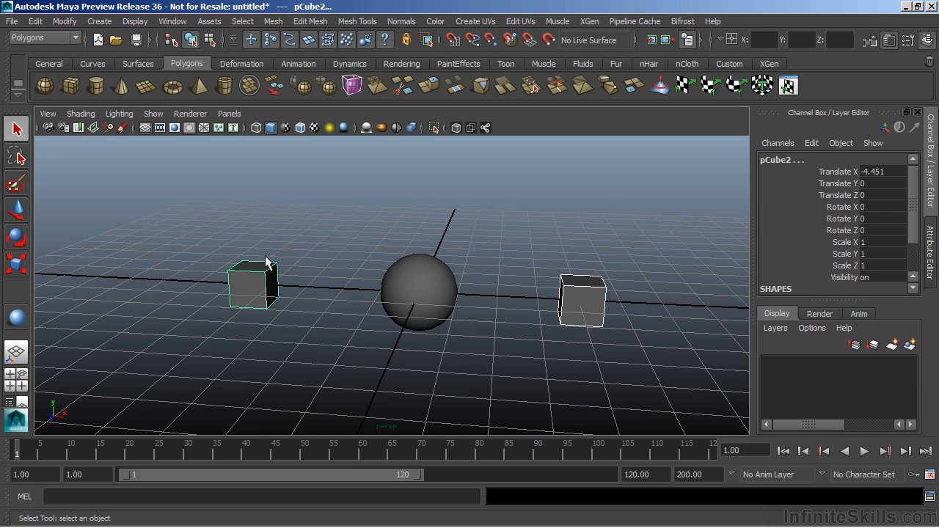
mouse_move(418, 262)
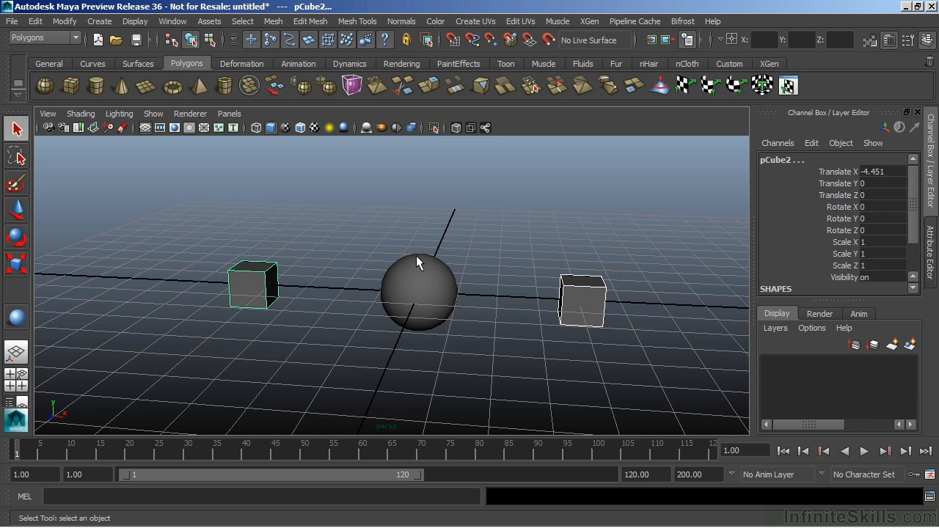
click(418, 294)
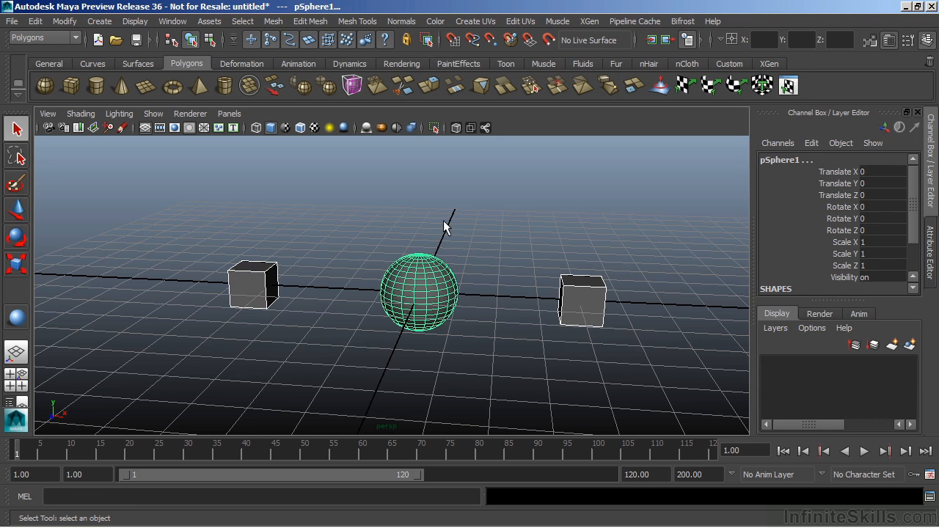
mouse_move(446, 223)
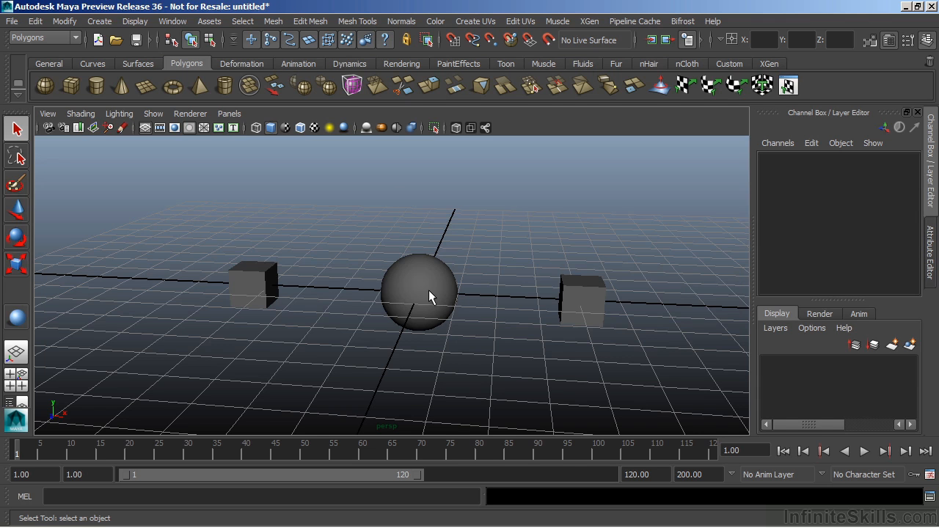
mouse_move(402, 293)
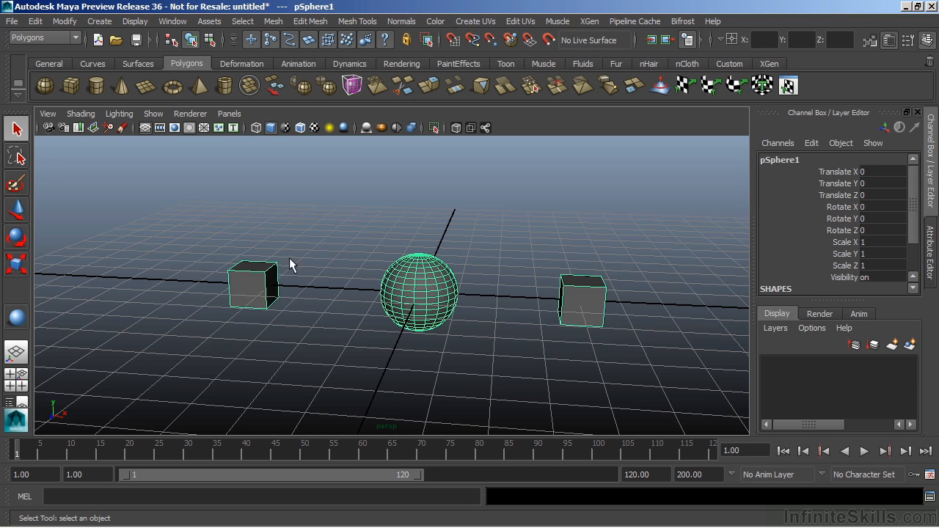
mouse_move(347, 232)
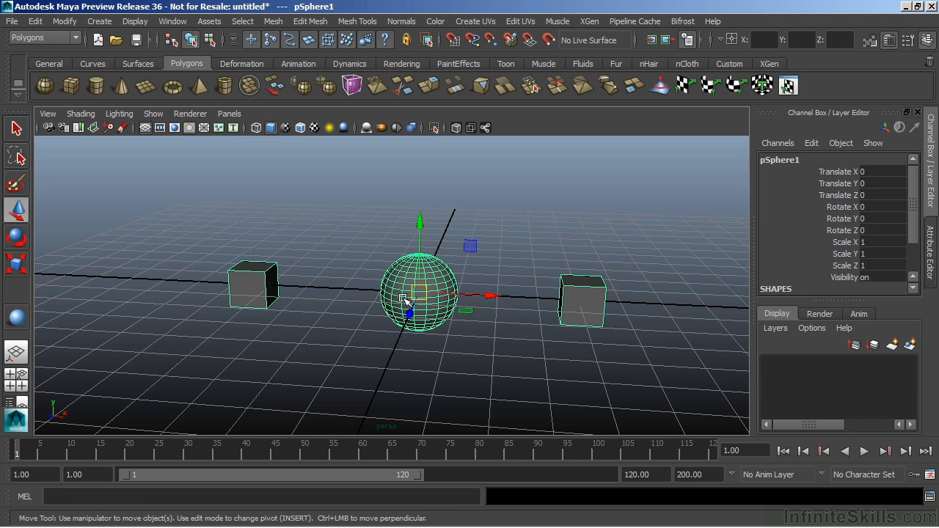
- Move the parent sphere across the scene and up off the grid, its child cubes following
drag(418, 296, 320, 246)
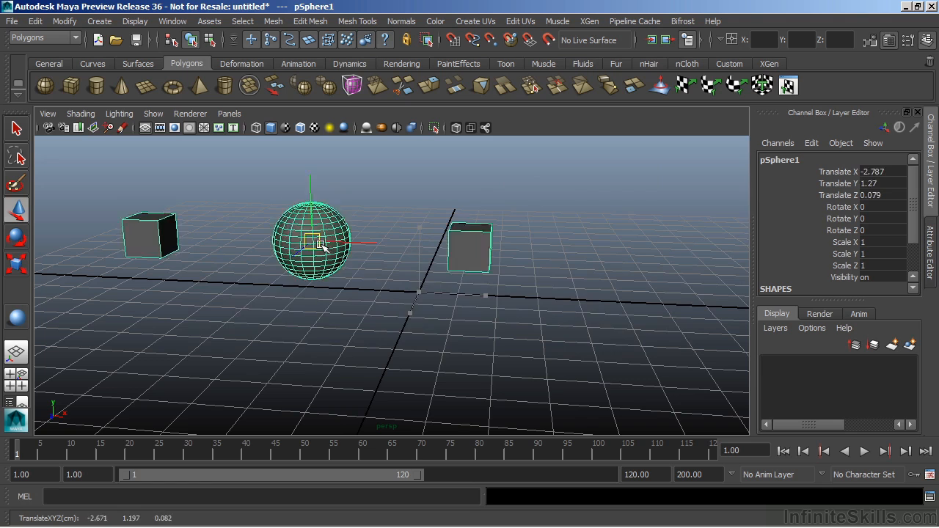
drag(320, 243, 383, 241)
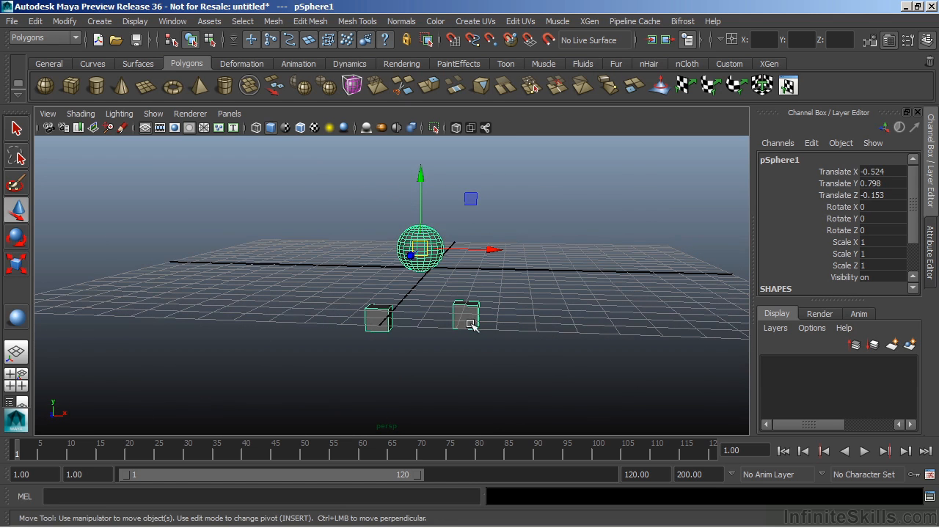
drag(420, 252, 472, 204)
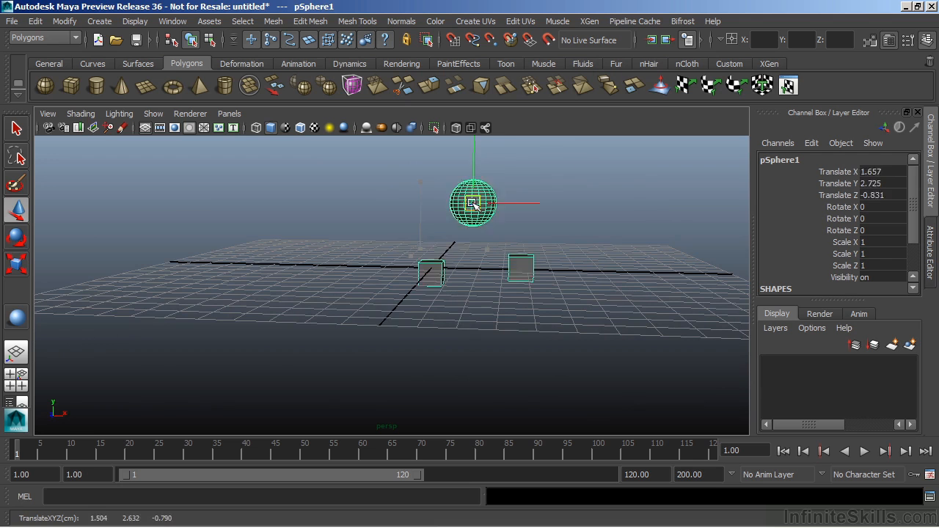
drag(473, 203, 408, 261)
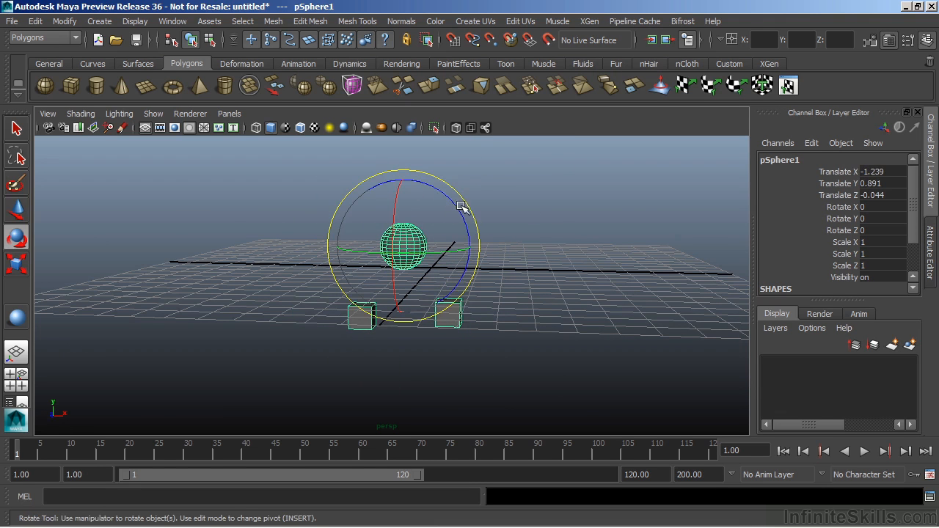
drag(462, 206, 349, 165)
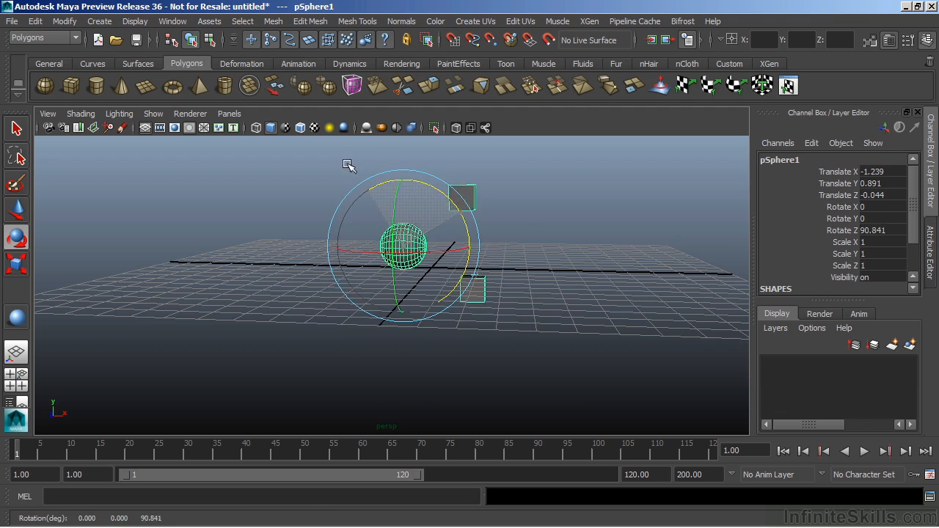
drag(349, 165, 351, 332)
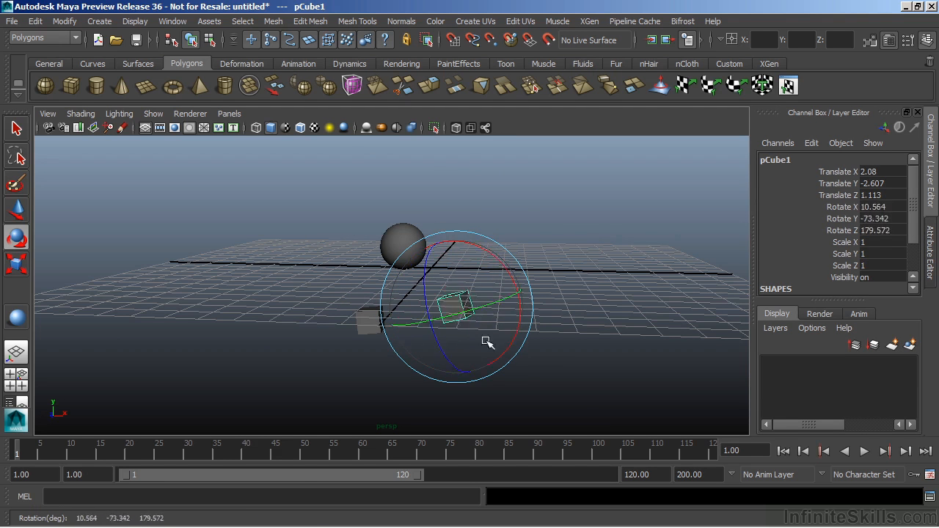
drag(488, 343, 464, 351)
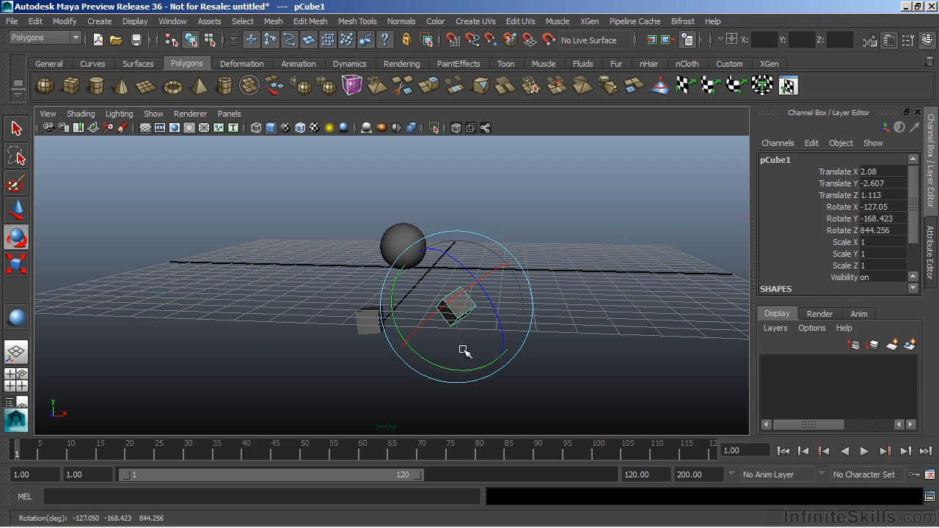
drag(466, 352, 434, 291)
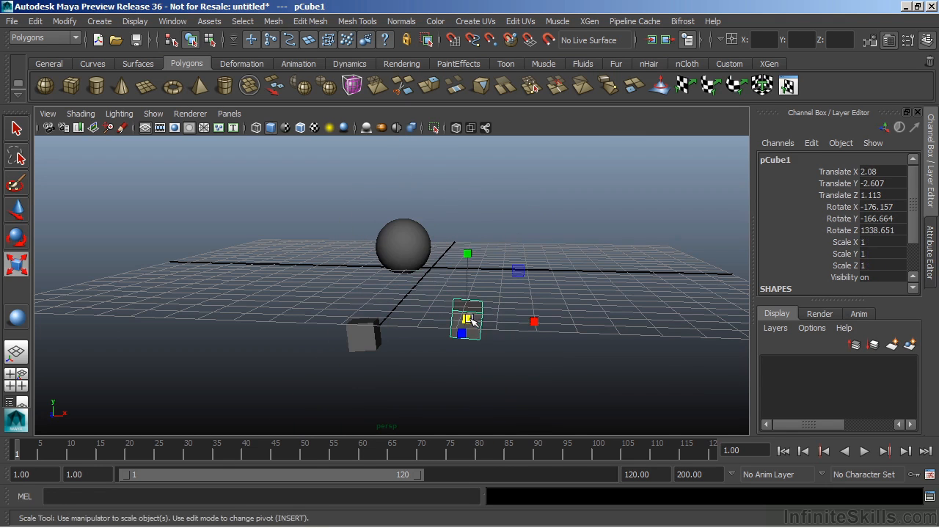
click(542, 270)
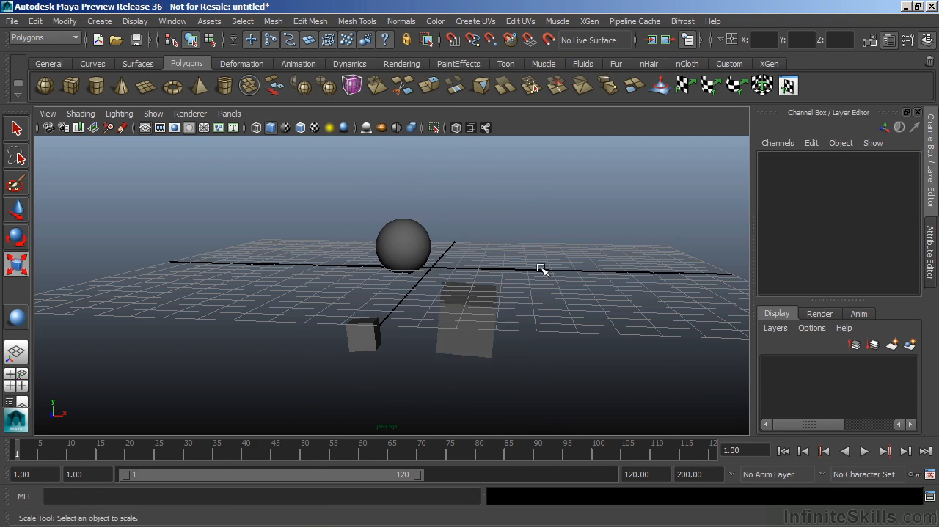
drag(543, 270, 363, 306)
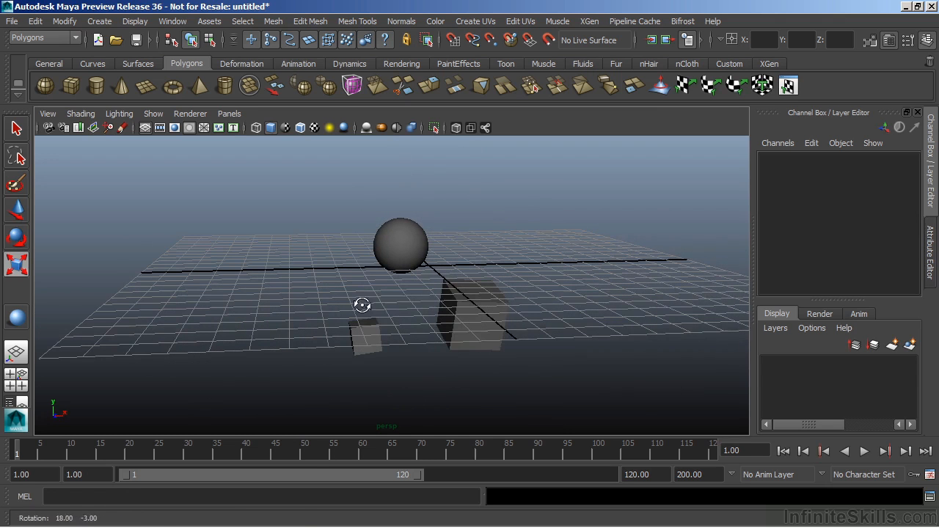
click(367, 337)
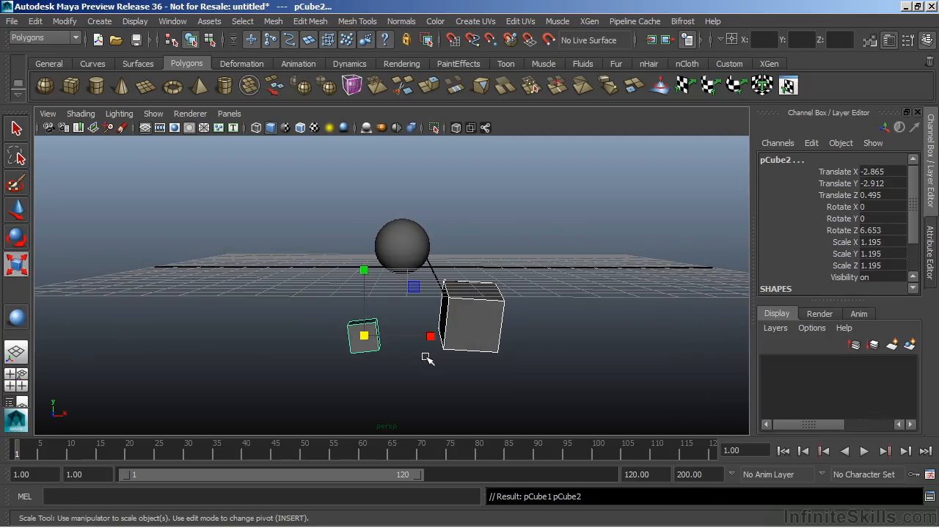
mouse_move(499, 297)
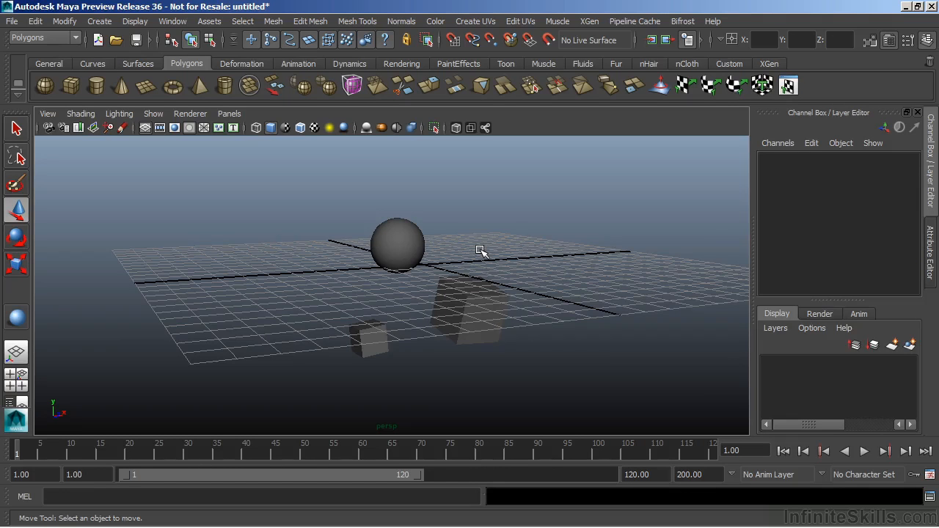
- Move group1 sideways and rotate it about its origin pivot as one unit
click(399, 246)
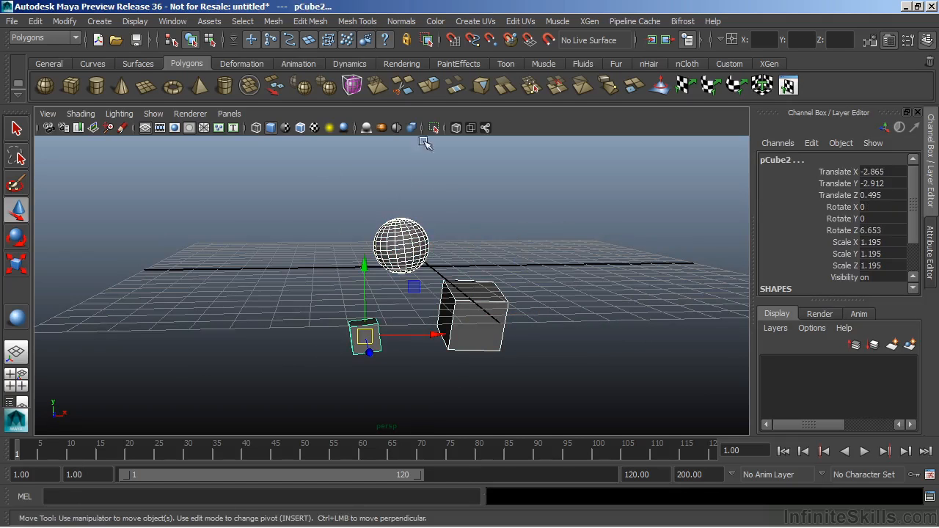
mouse_move(526, 203)
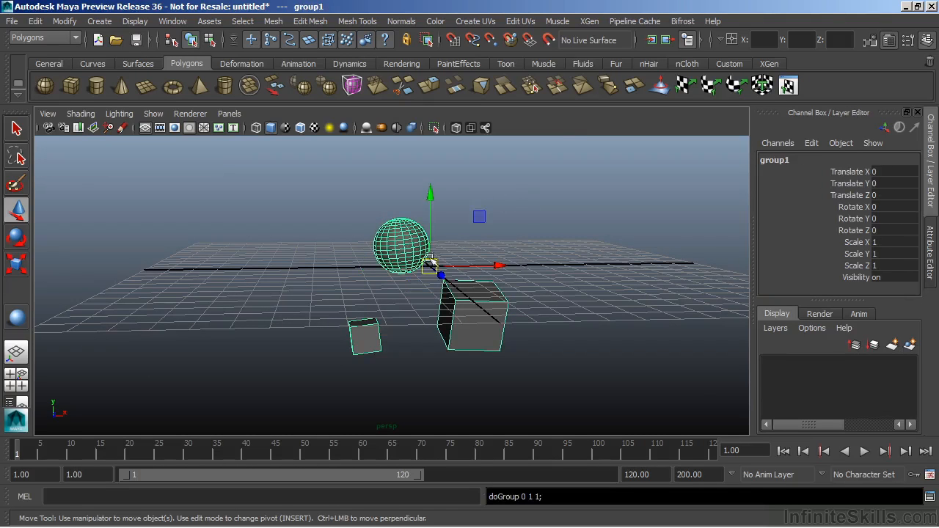
mouse_move(544, 252)
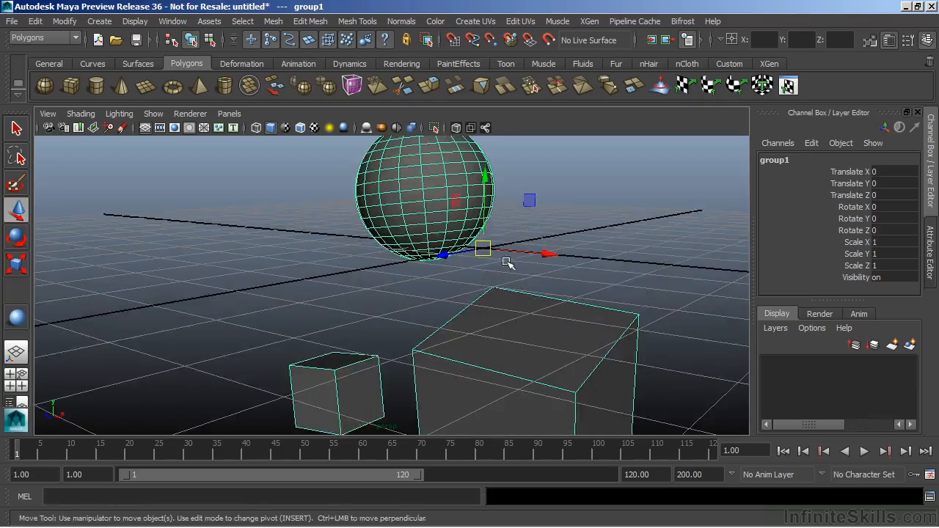
drag(506, 262, 249, 332)
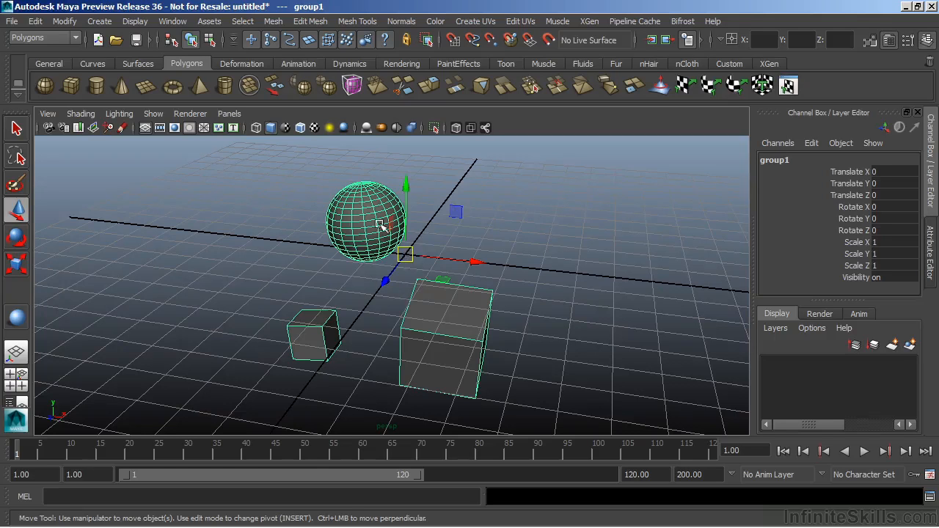
mouse_move(402, 256)
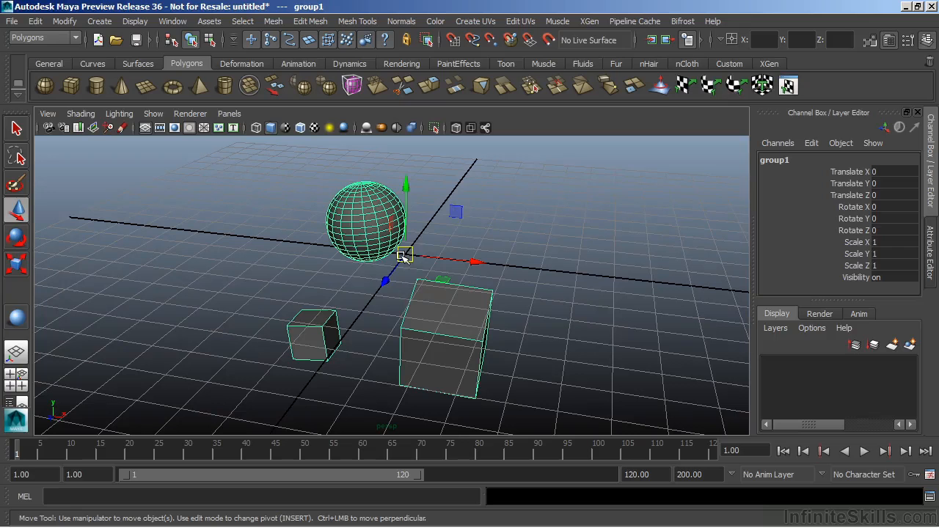
mouse_move(668, 188)
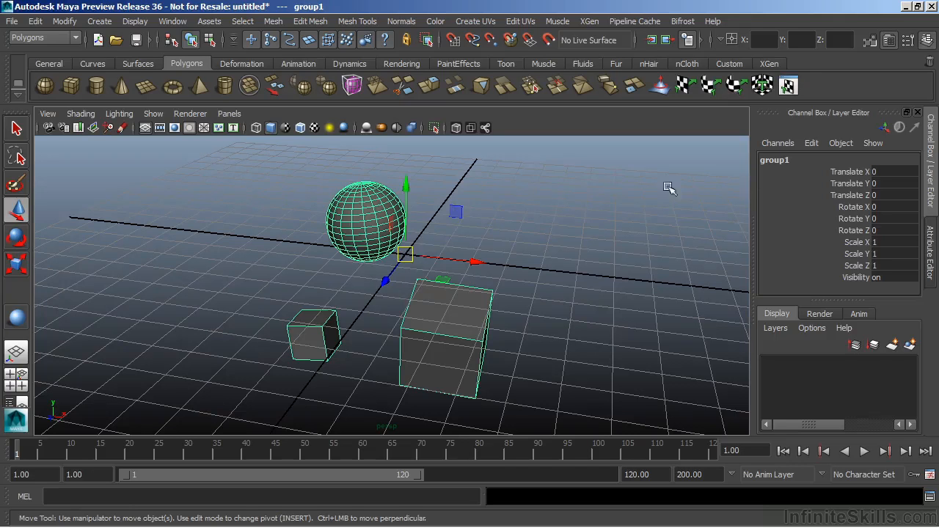
drag(405, 255, 341, 266)
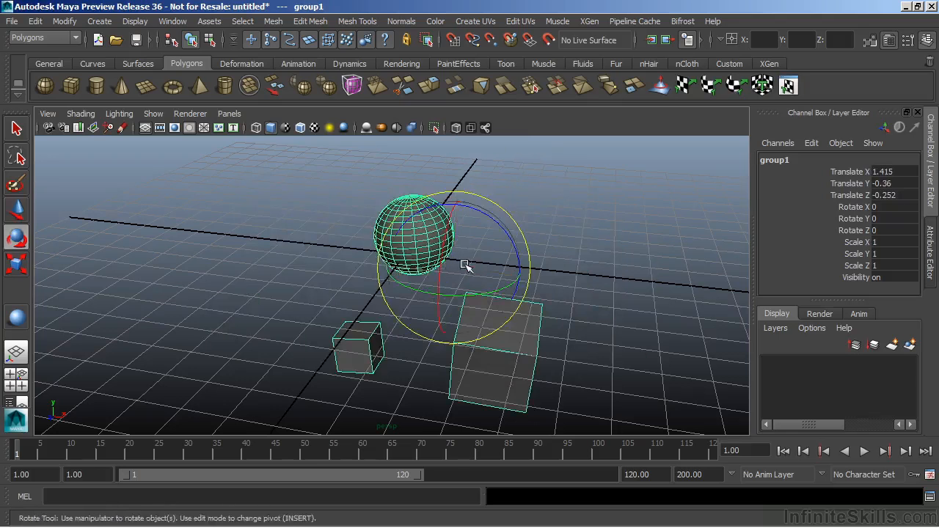
drag(467, 266, 452, 214)
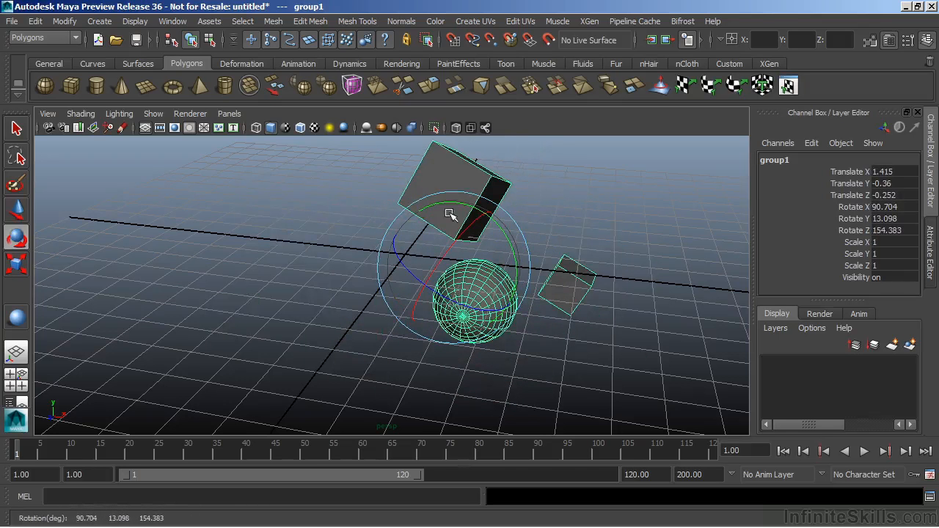
mouse_move(435, 253)
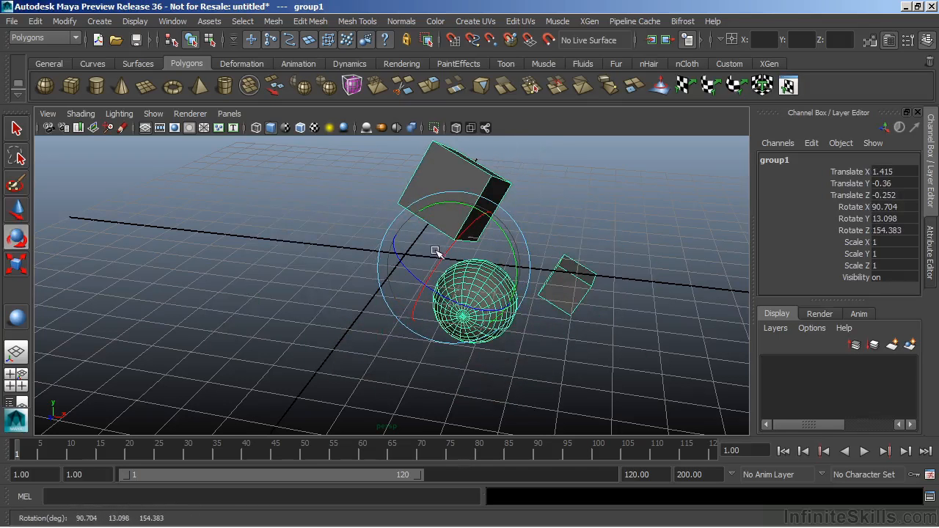
drag(434, 251, 438, 320)
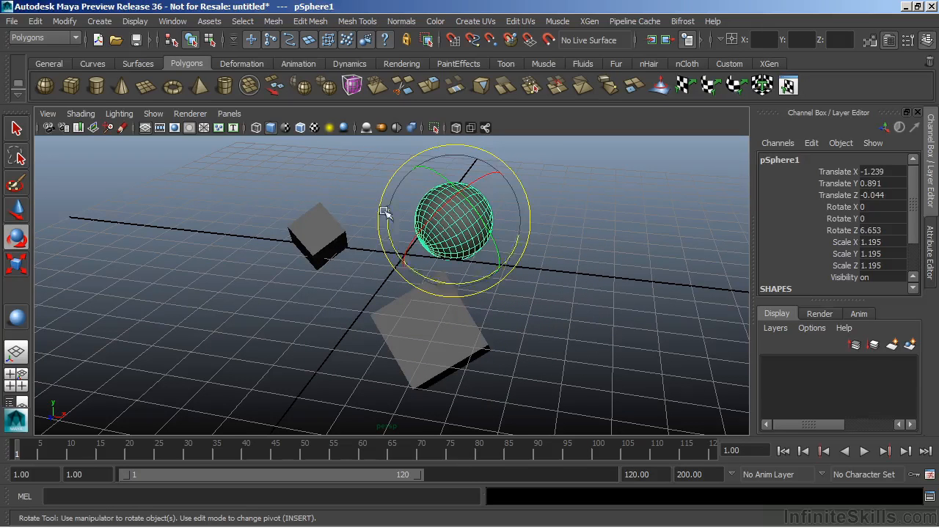
- Select the larger cube, small cube and sphere in turn to confirm each is separate again
click(428, 330)
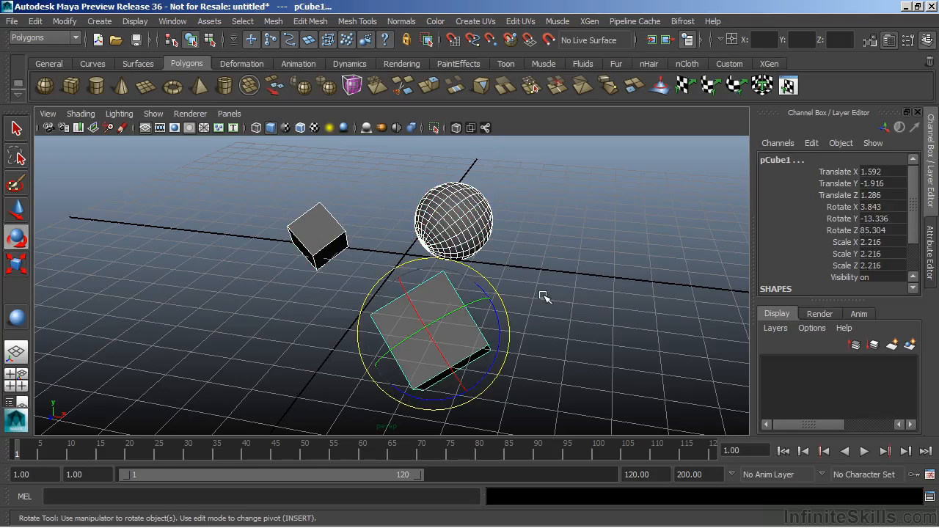
click(464, 217)
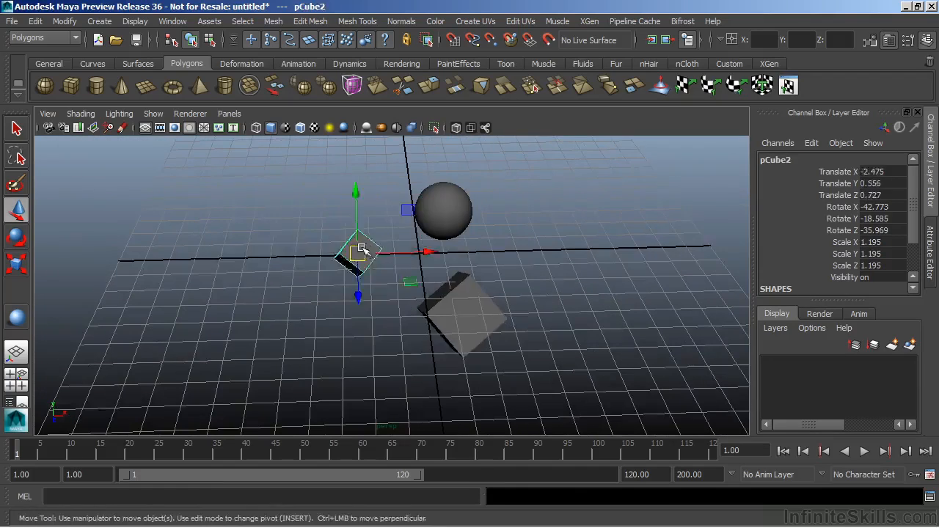
click(301, 261)
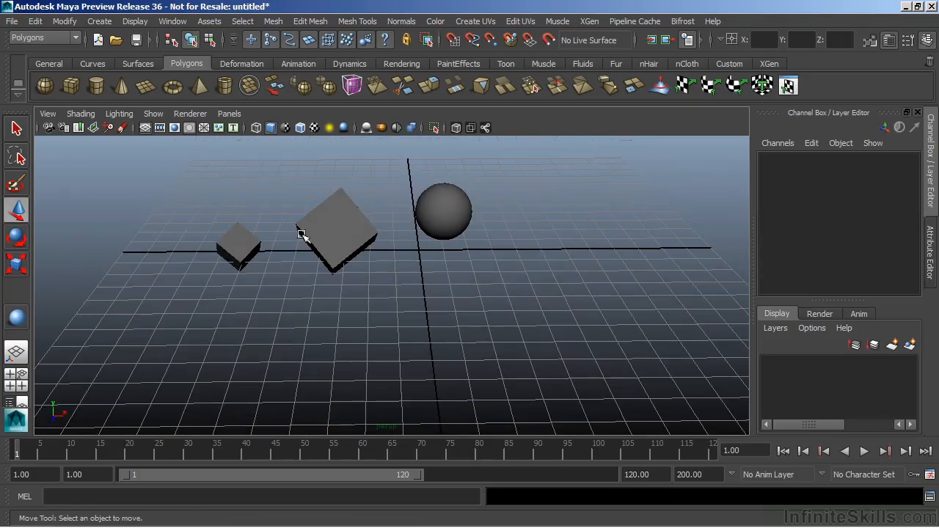
mouse_move(505, 182)
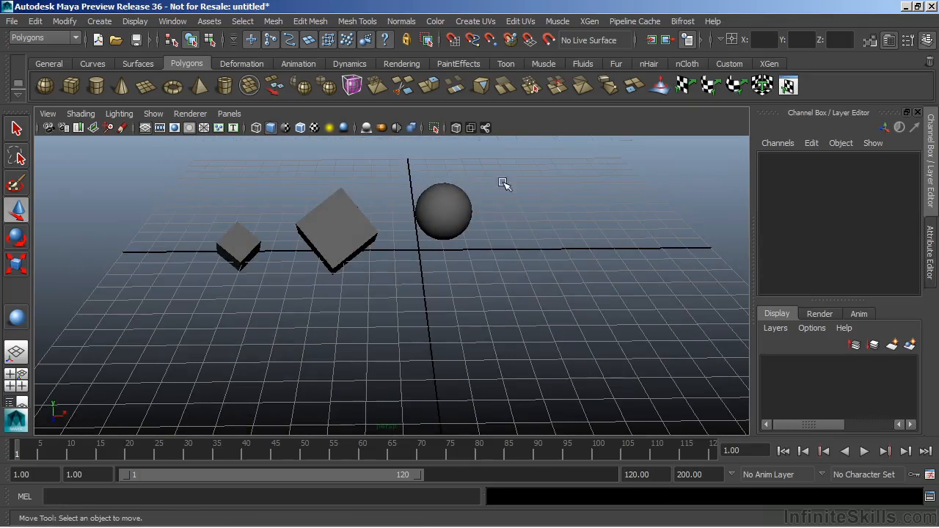
click(237, 246)
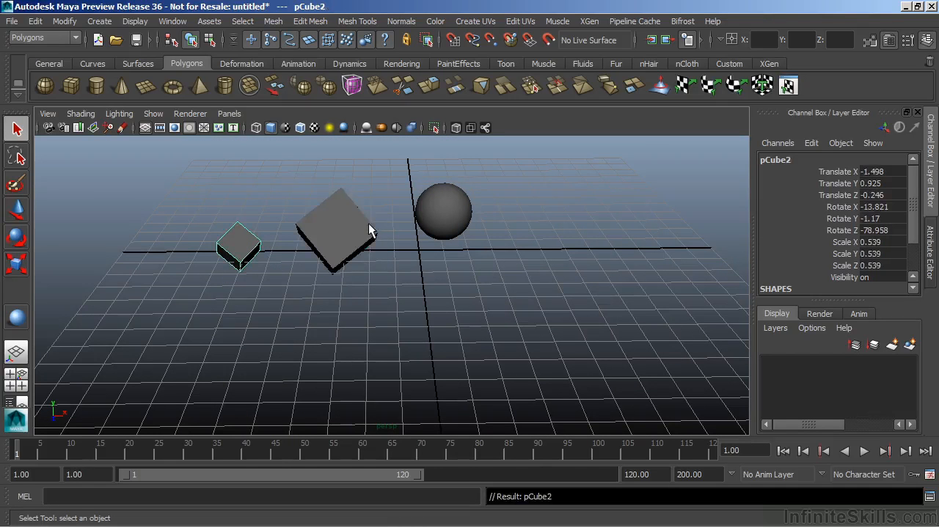
click(443, 213)
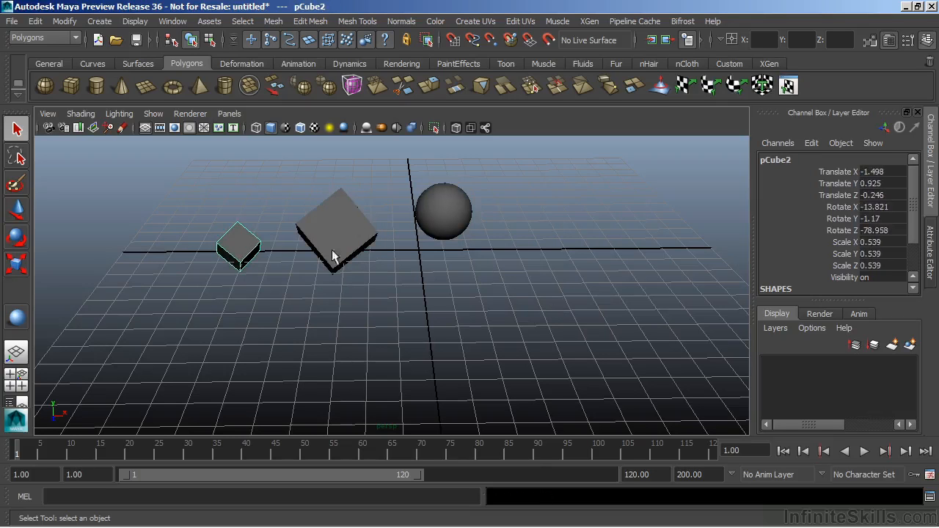
click(444, 212)
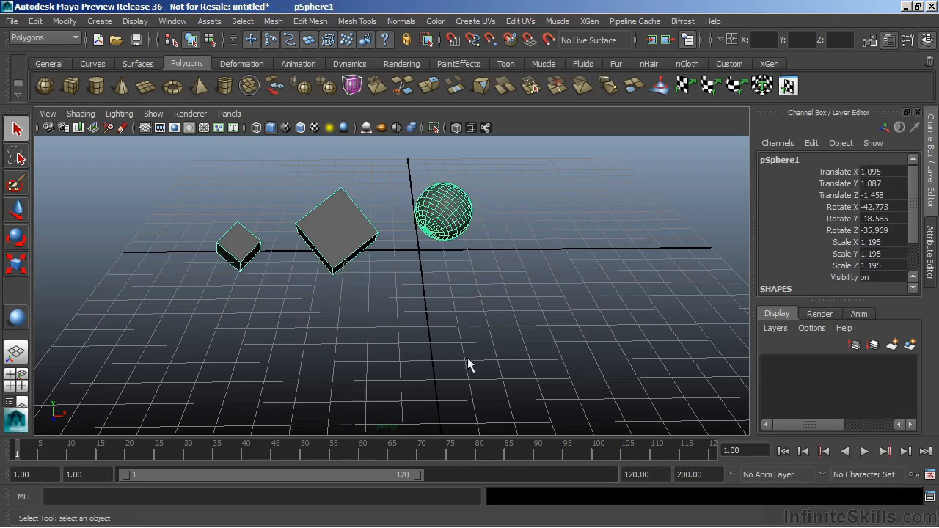
mouse_move(425, 242)
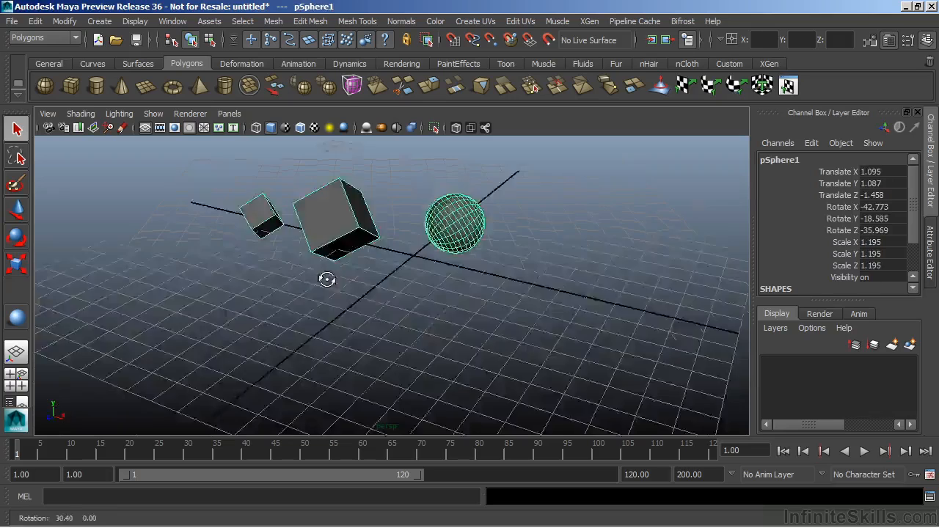
drag(455, 223, 576, 223)
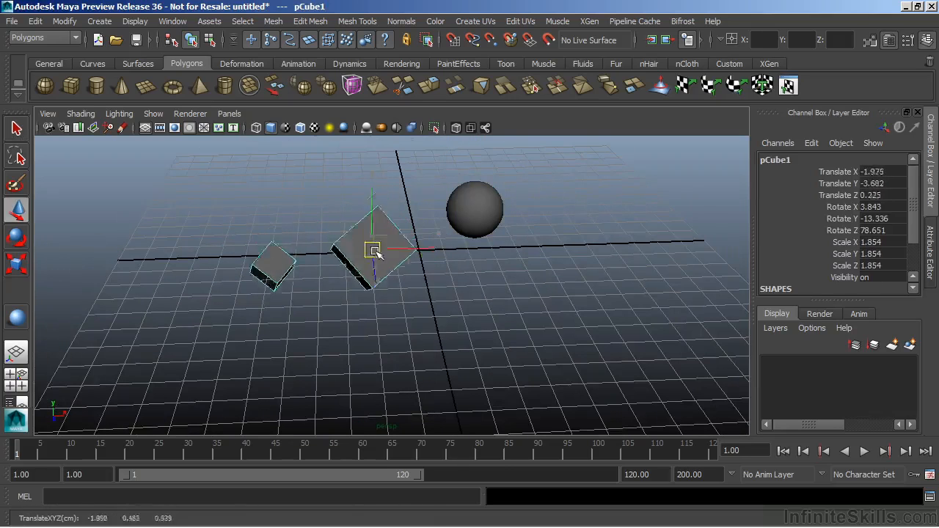
drag(373, 250, 342, 229)
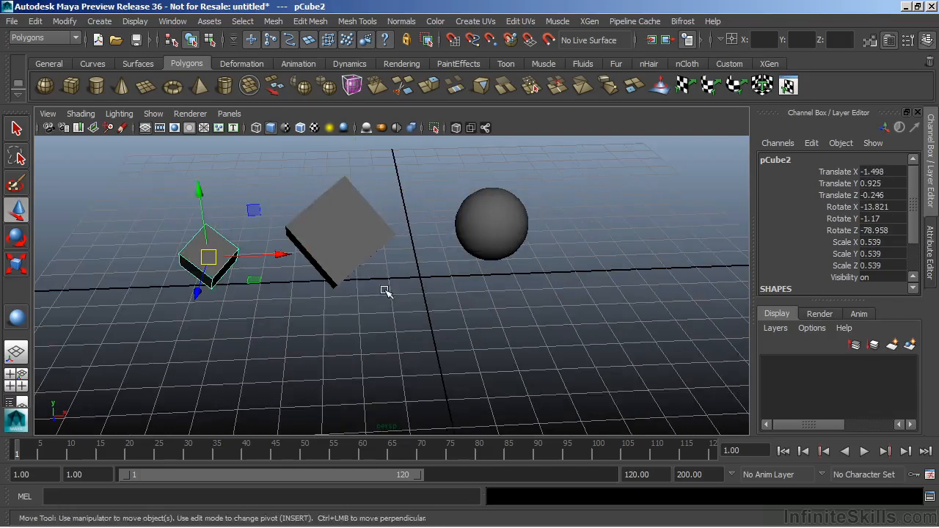
drag(385, 292, 366, 321)
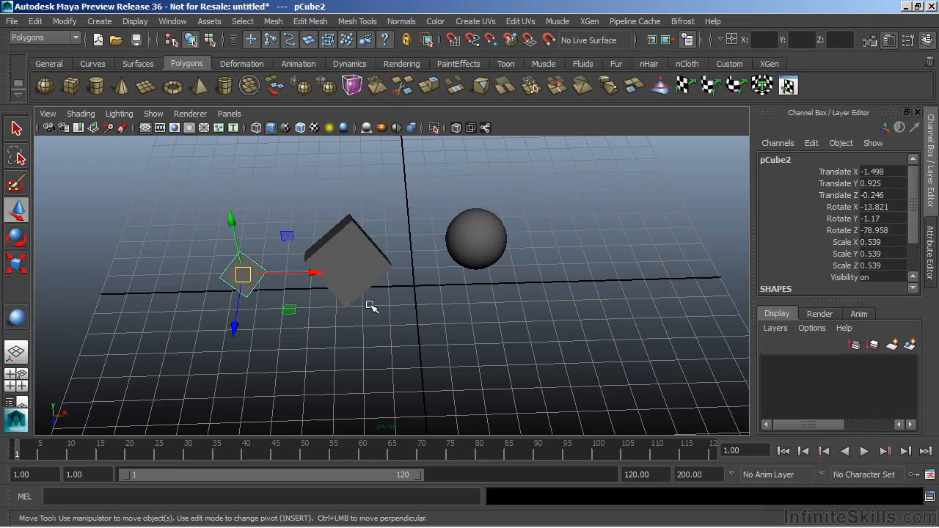
- Group the three objects under group2 and nudge it slightly off its origin pivot
click(475, 238)
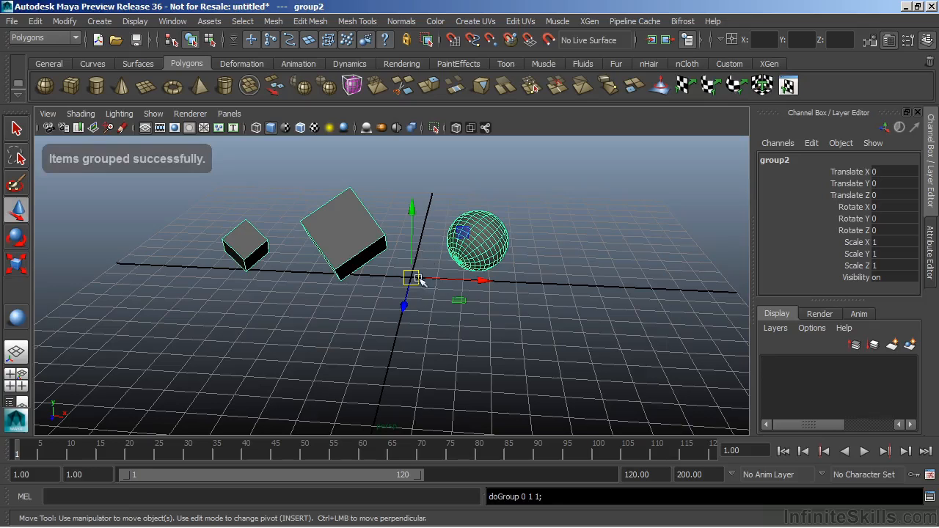
drag(412, 277, 409, 277)
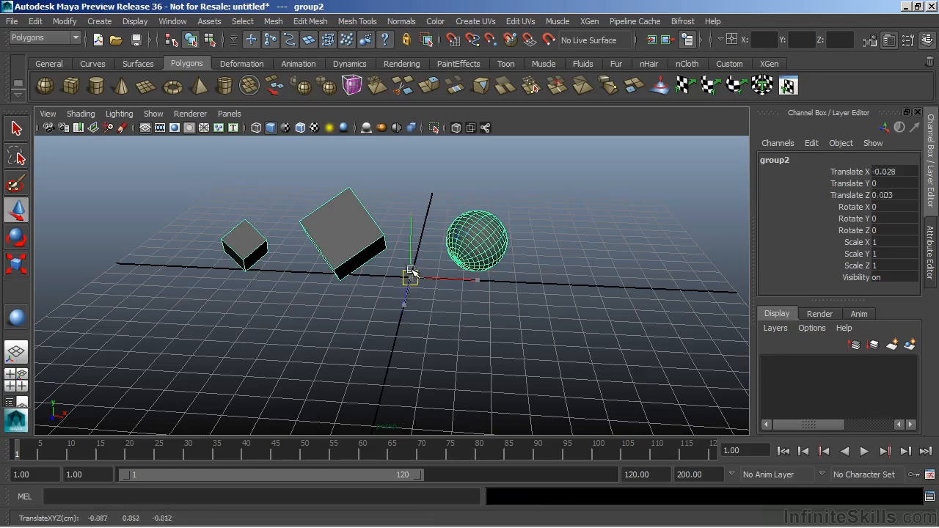